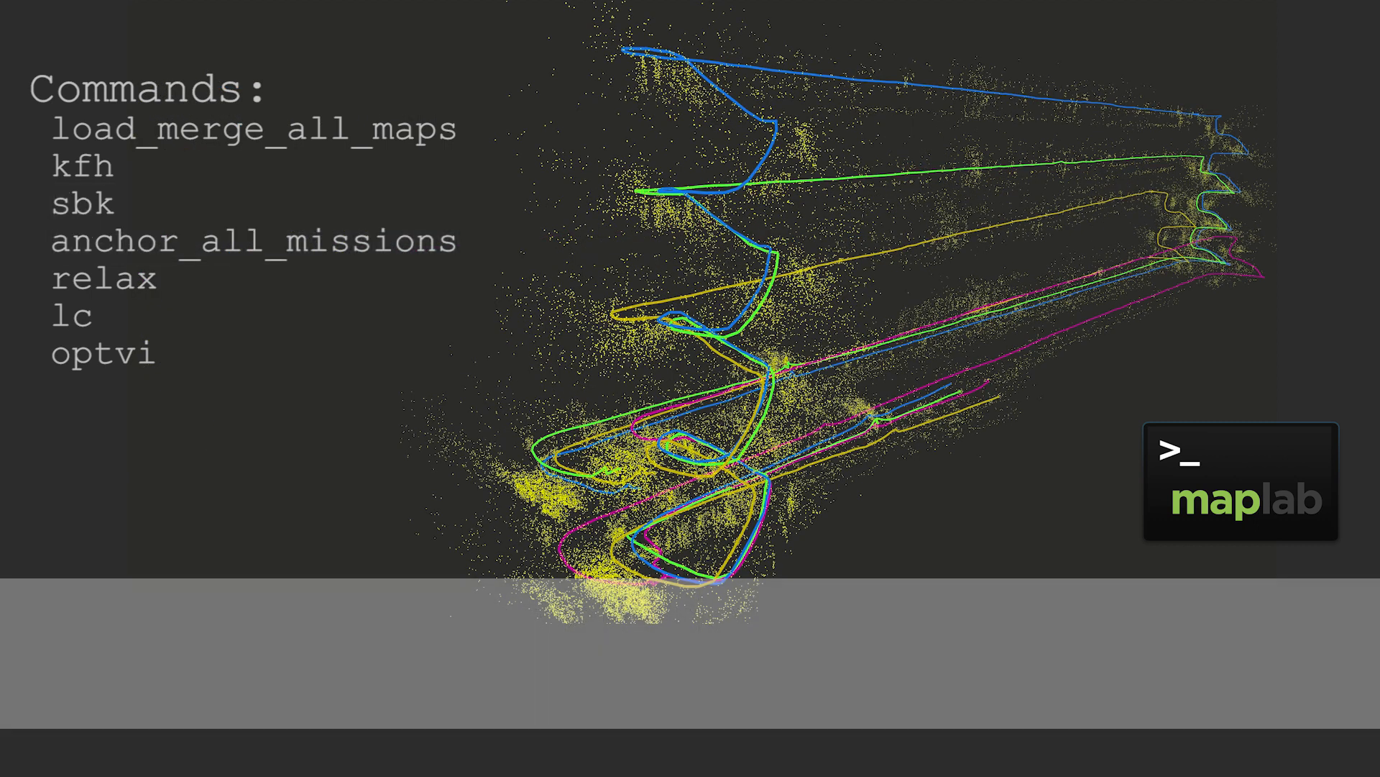
Step: Merge all maps, then run kfh, sbk, anchor_all_missions and relax to align the four sessions
left_click(78, 315)
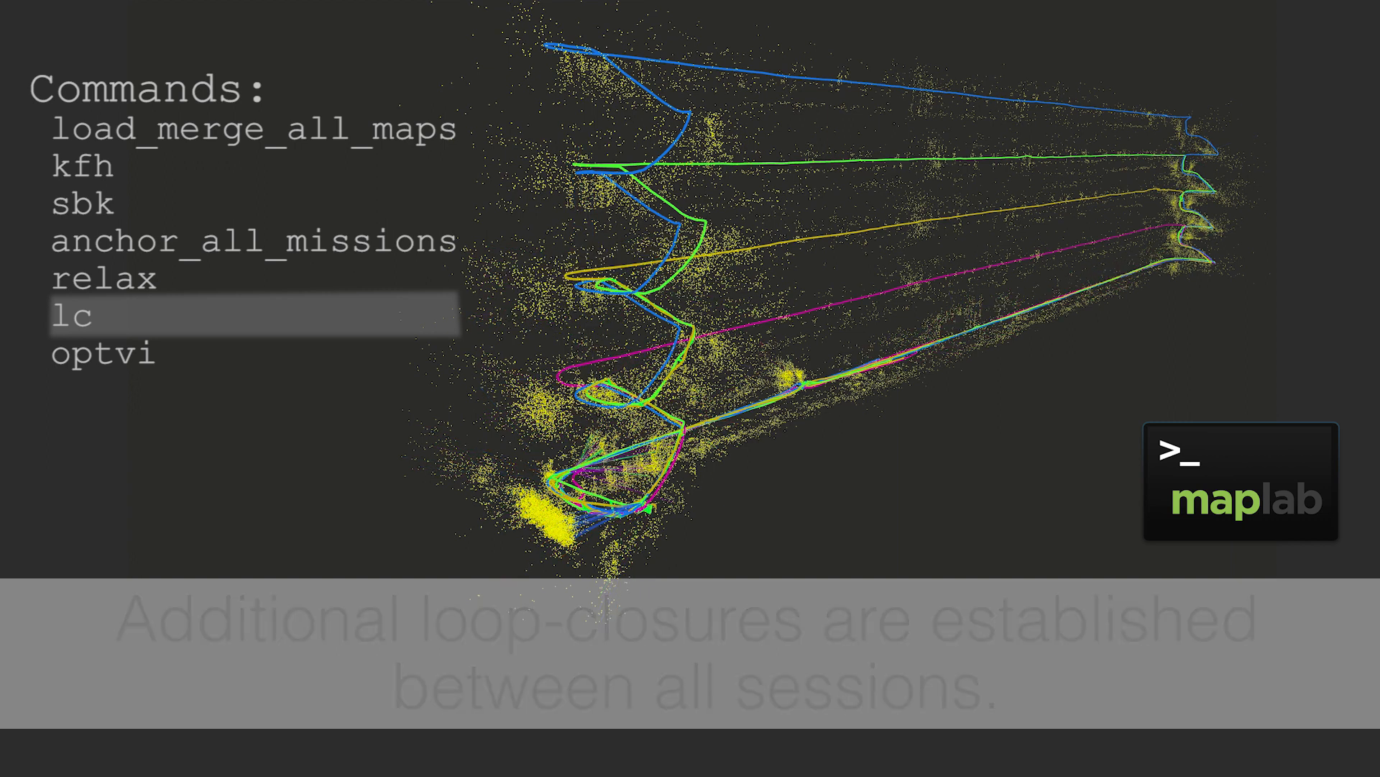
Step: Run lc to loop-close all sessions, then optvi for visual-inertial refinement
left_click(101, 354)
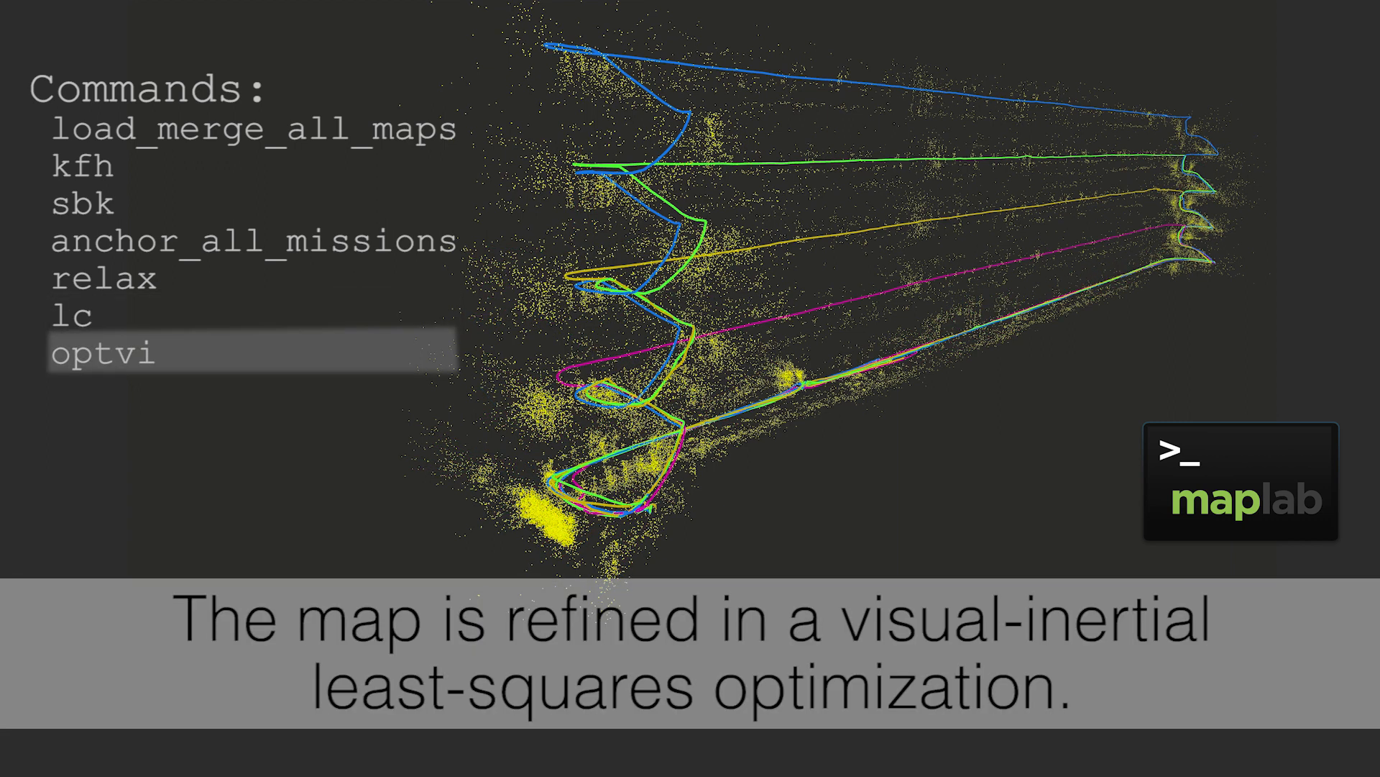